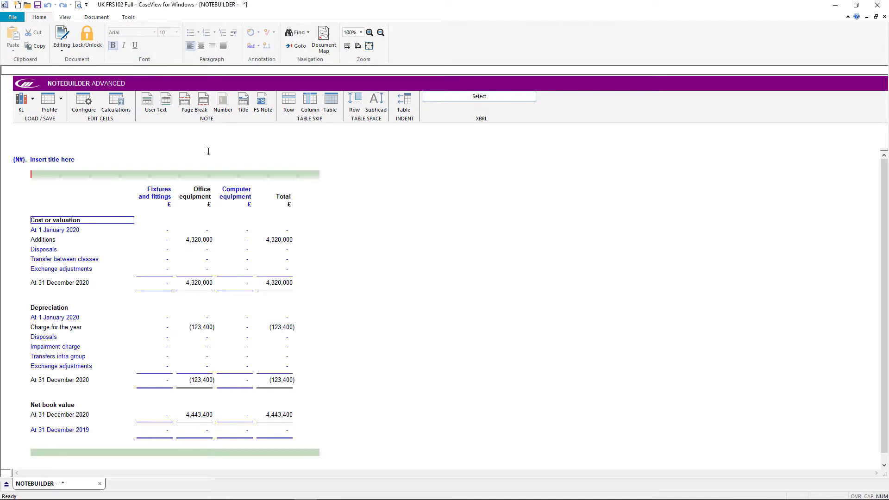
Step: Move Disposals above Additions and Computer equipment to the first column, then confirm
{"action": "left_click", "coordinate": [82, 102]}
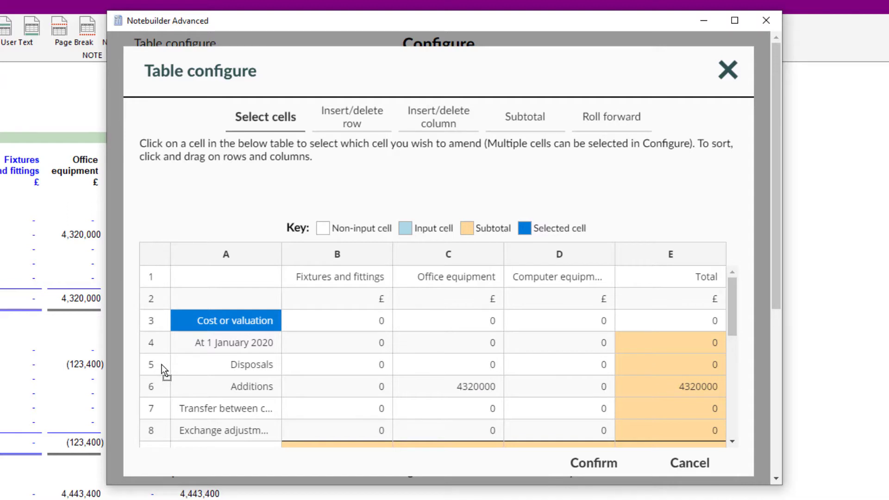
{"action": "mouse_move", "coordinate": [458, 312]}
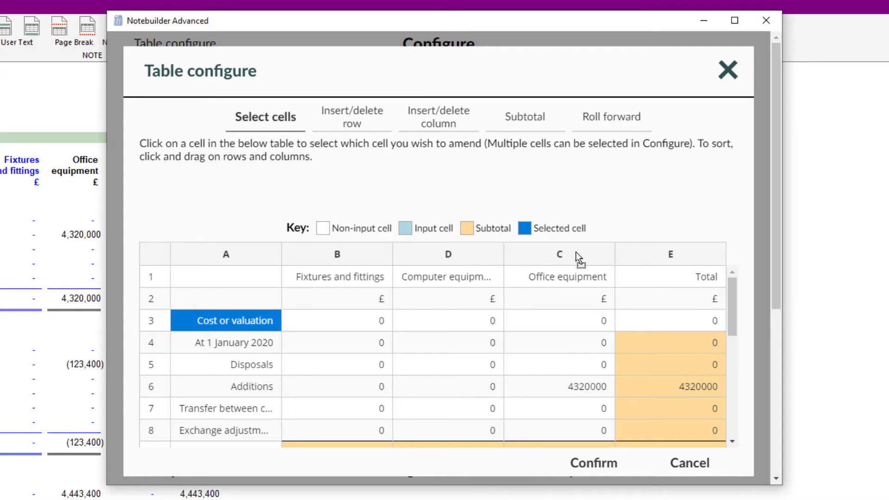
{"action": "mouse_move", "coordinate": [464, 254]}
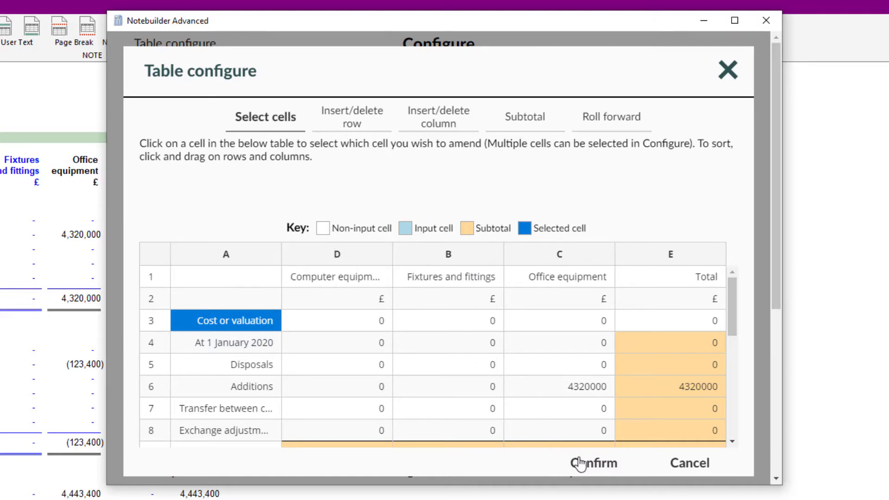
{"action": "left_click", "coordinate": [593, 463]}
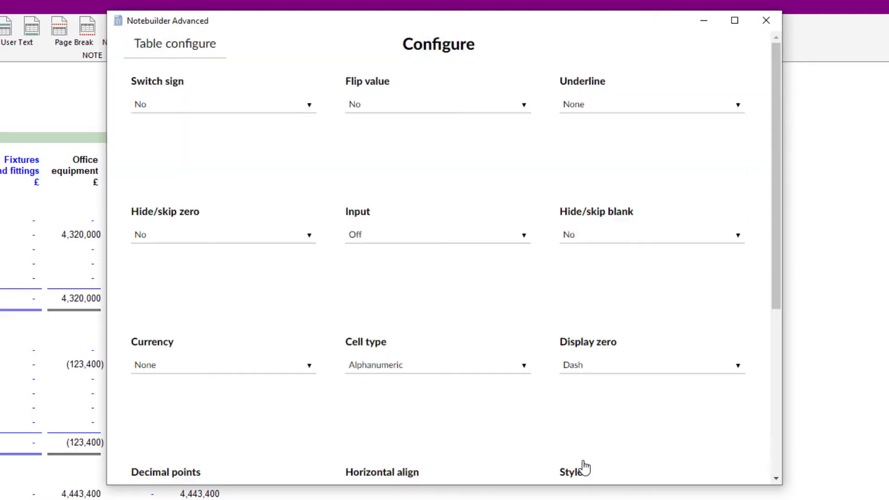
{"action": "scroll", "scroll_direction": "down", "scroll_amount": 3}
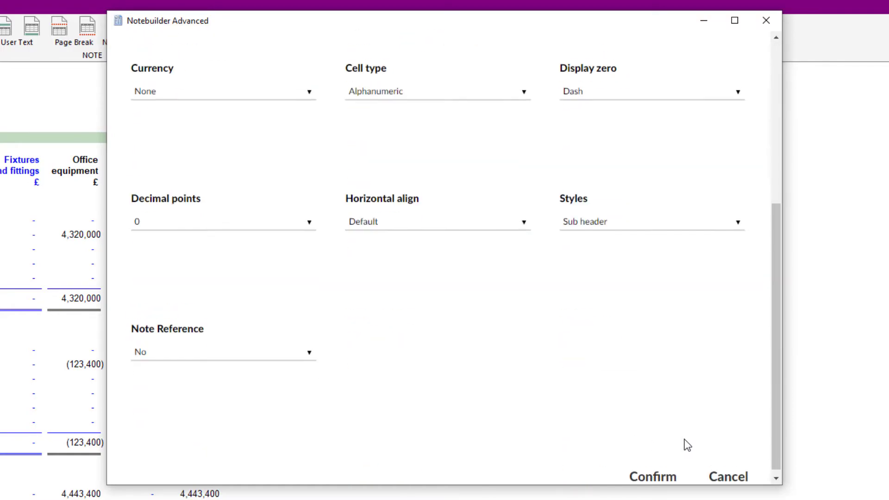